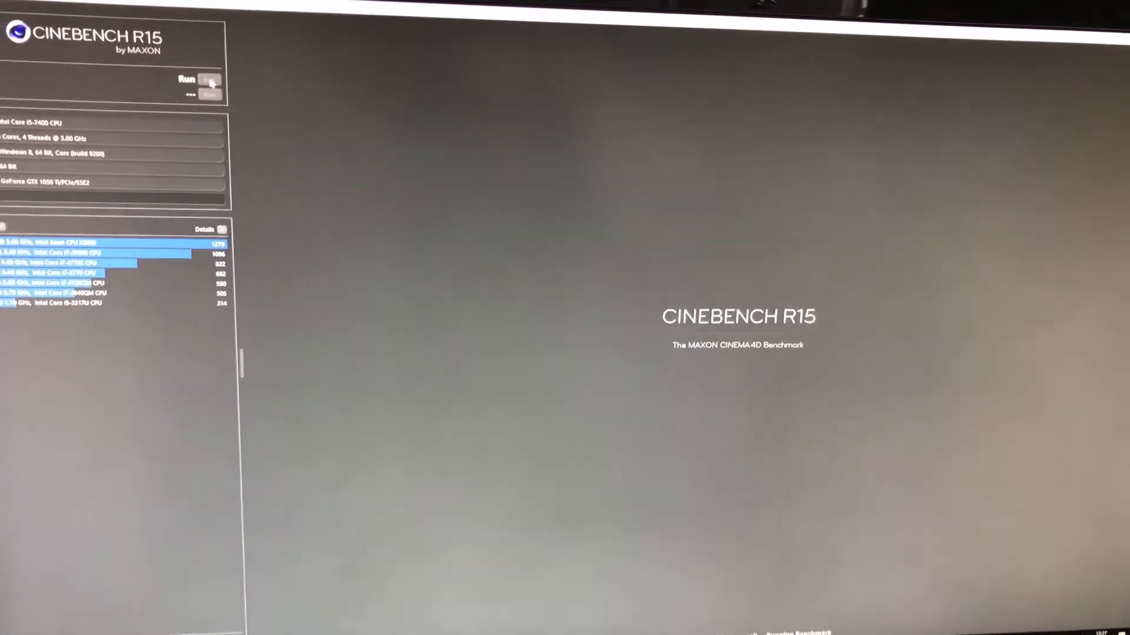
Run the Cinebench R15 OpenGL benchmark, which scores the GTX 1050 Ti at 118.99 fps.
{"action": "left_click", "coordinate": [209, 80]}
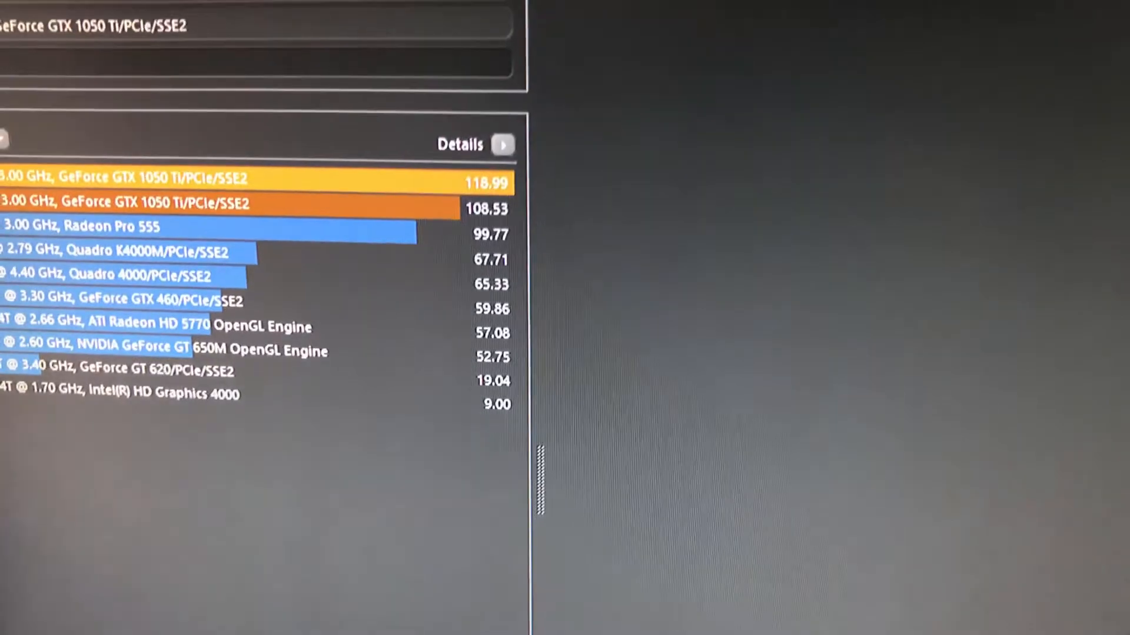
{"action": "scroll", "scroll_direction": "up", "scroll_amount": 3}
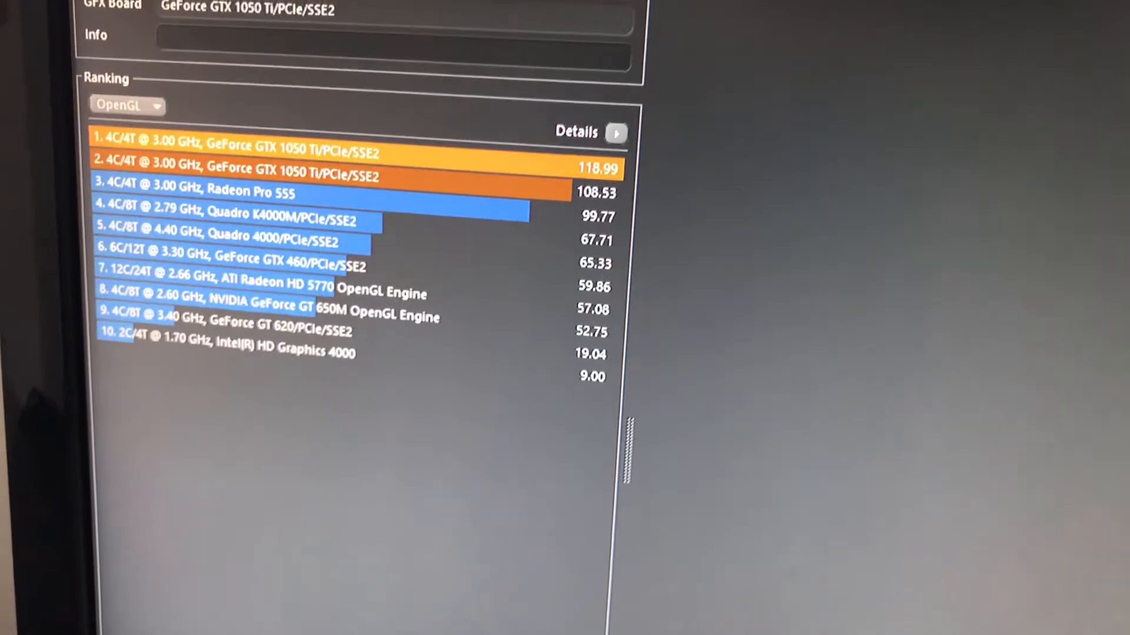
{"action": "scroll", "scroll_direction": "up", "scroll_amount": 3}
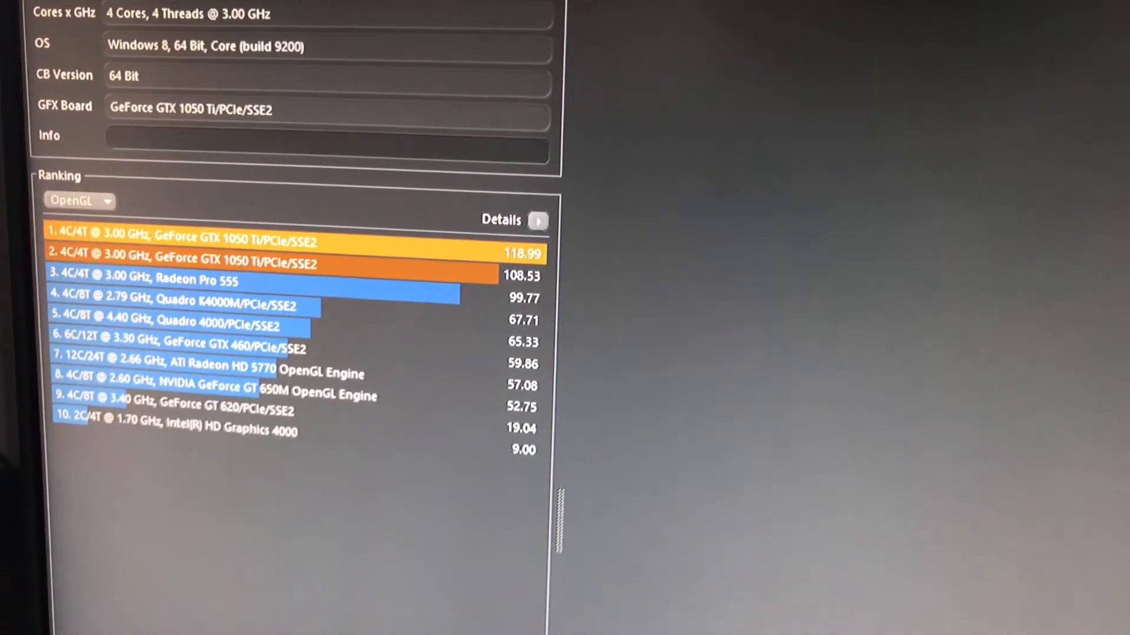